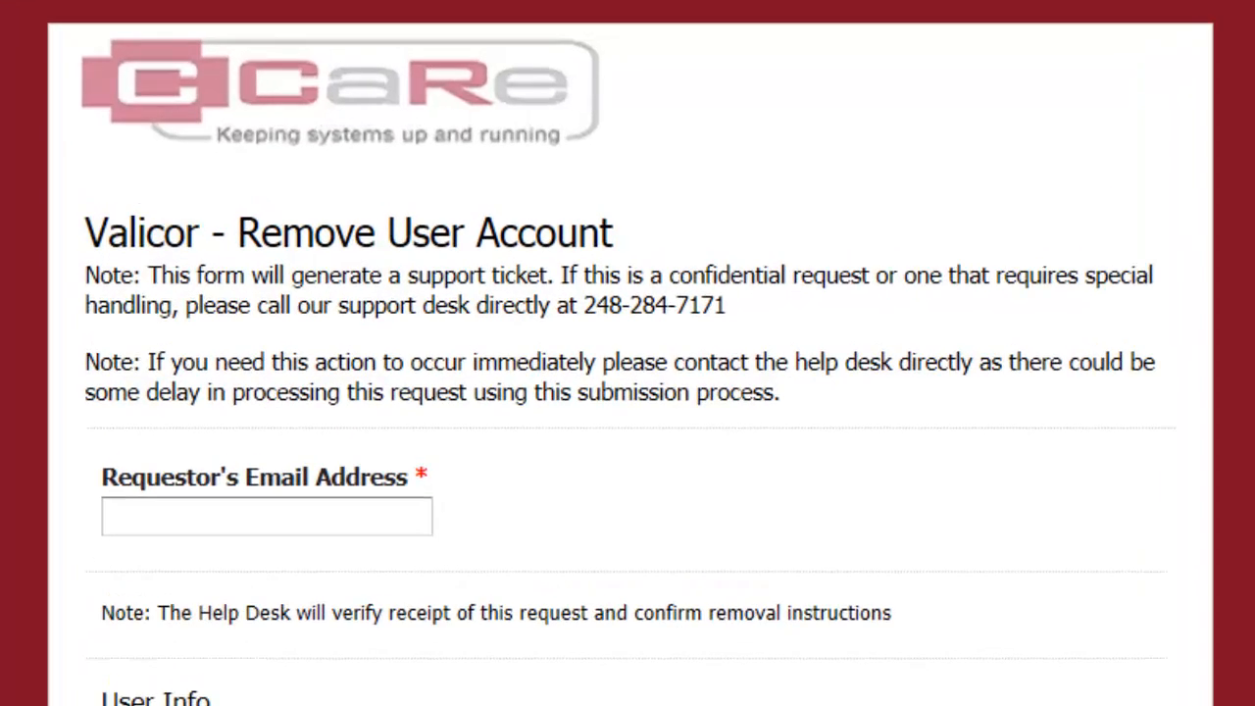
pyautogui.click(267, 516)
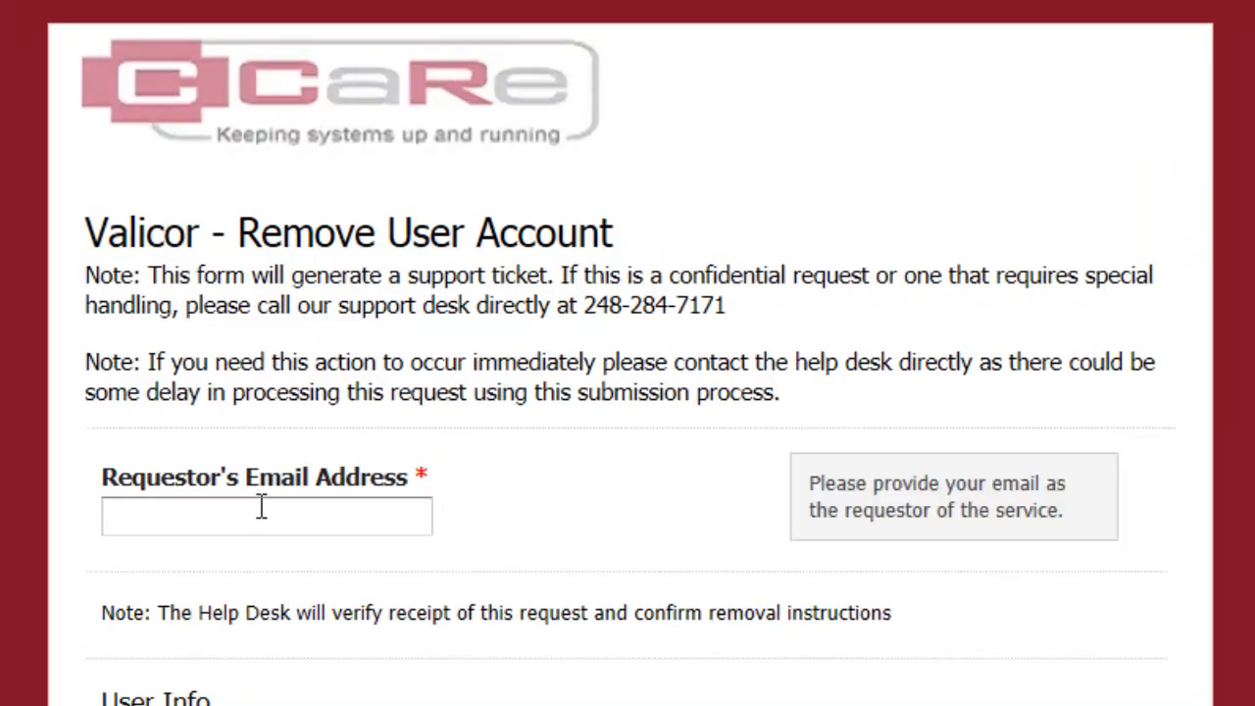
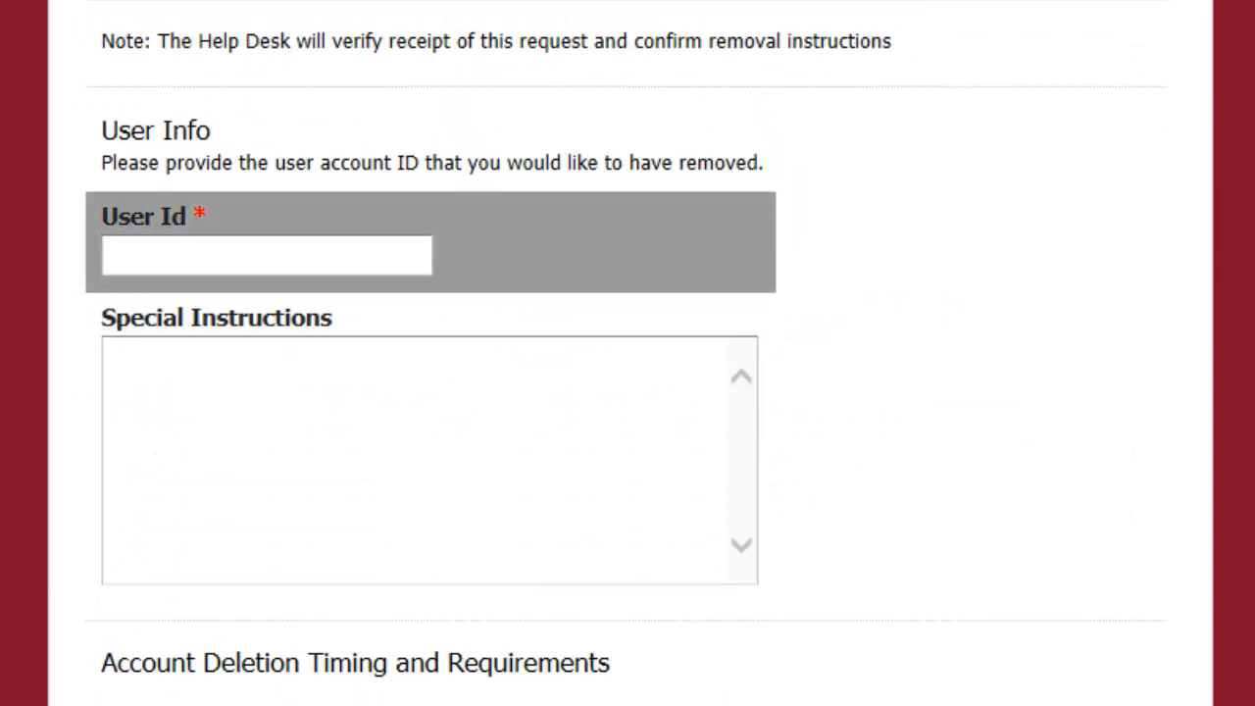
# - Enter 'jdoe' as the user ID to remove and reach the deletion timing questions
pyautogui.write('jdoe')
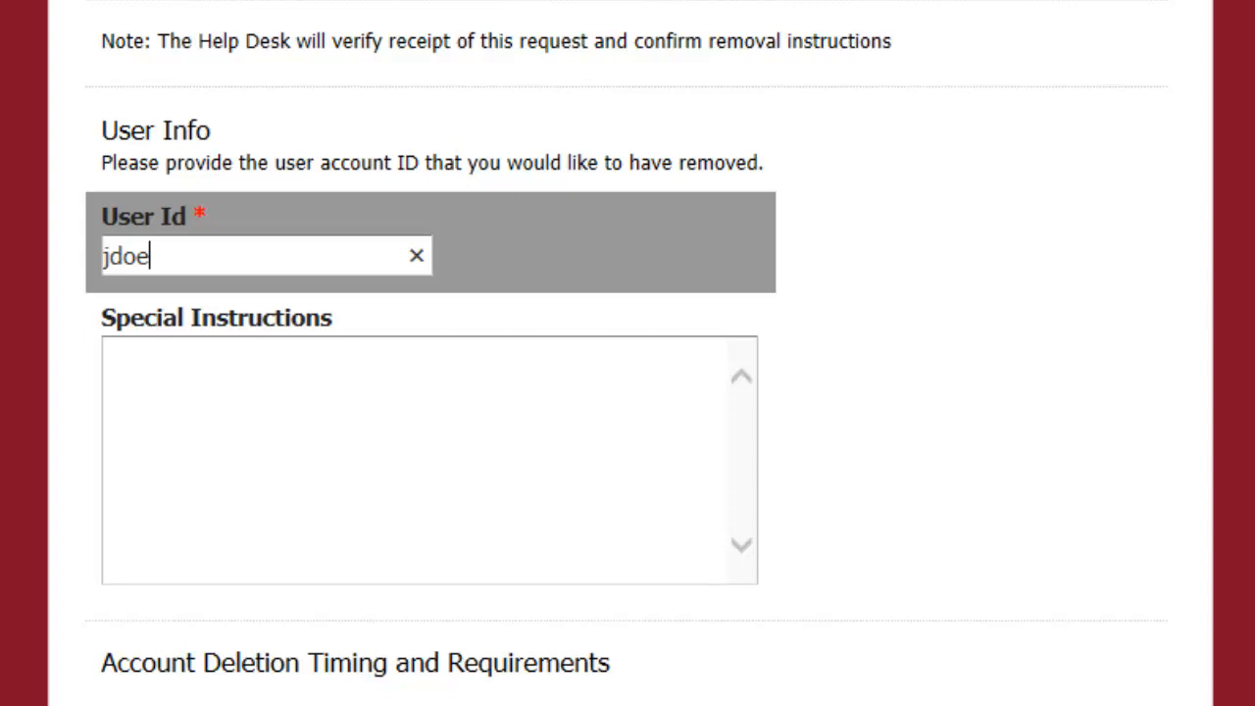
pyautogui.scroll(-3)
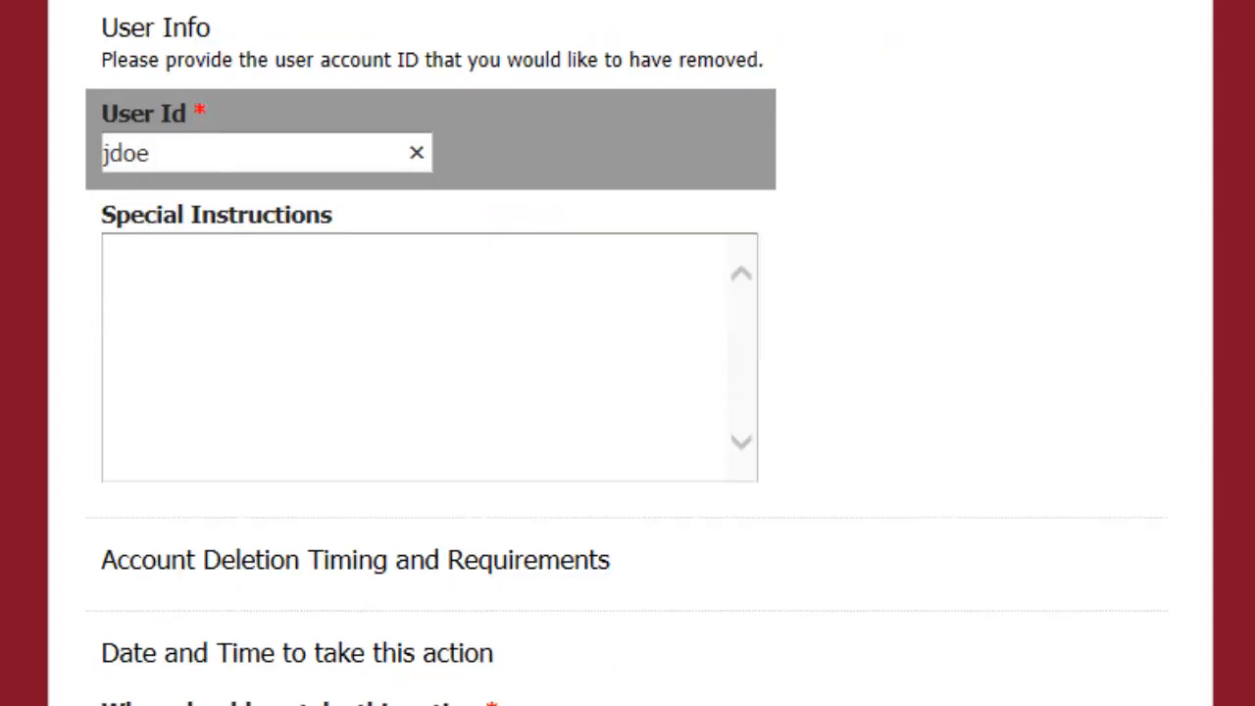
pyautogui.scroll(-3)
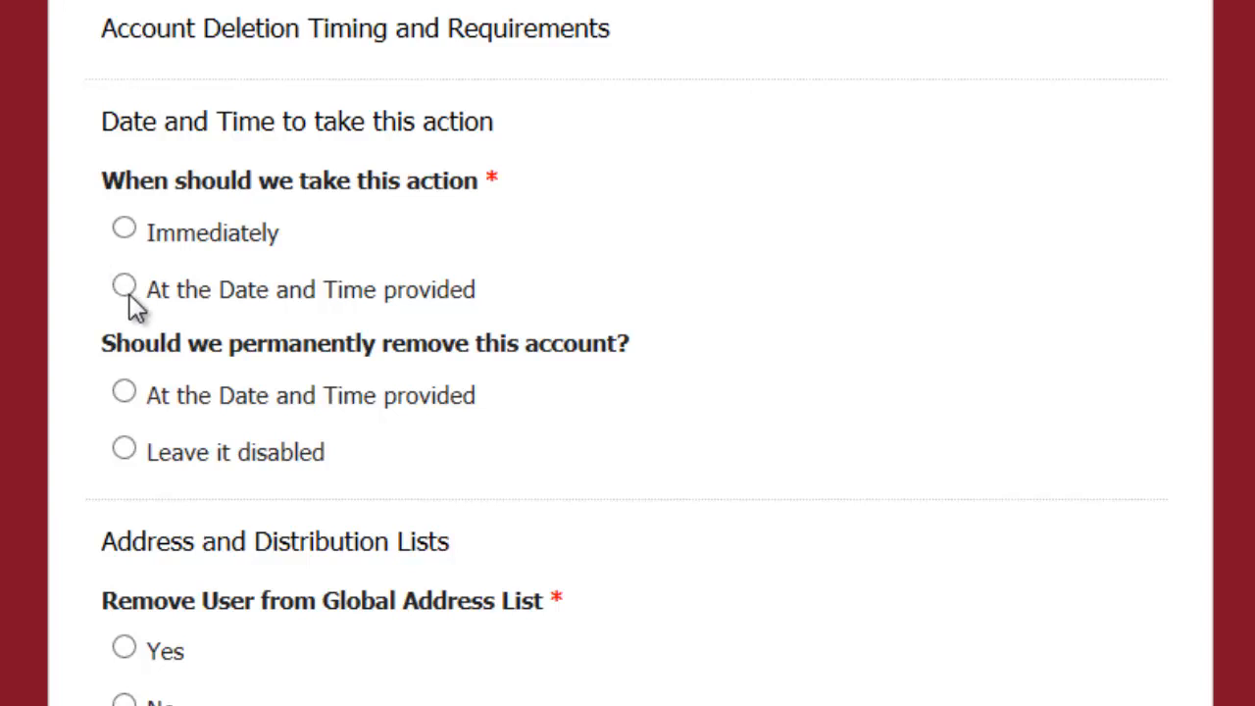
# - Schedule the account deletion for 2/26/2014 at 05:00 PM rather than immediately
pyautogui.click(123, 286)
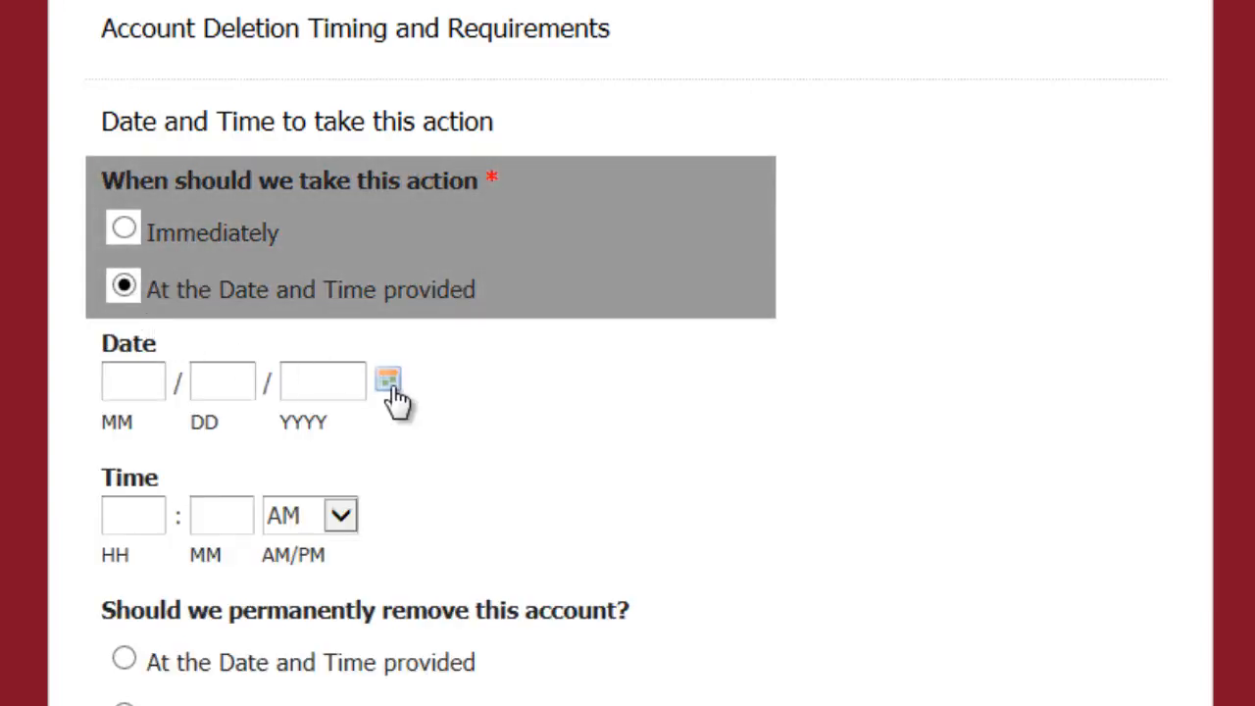
pyautogui.click(388, 380)
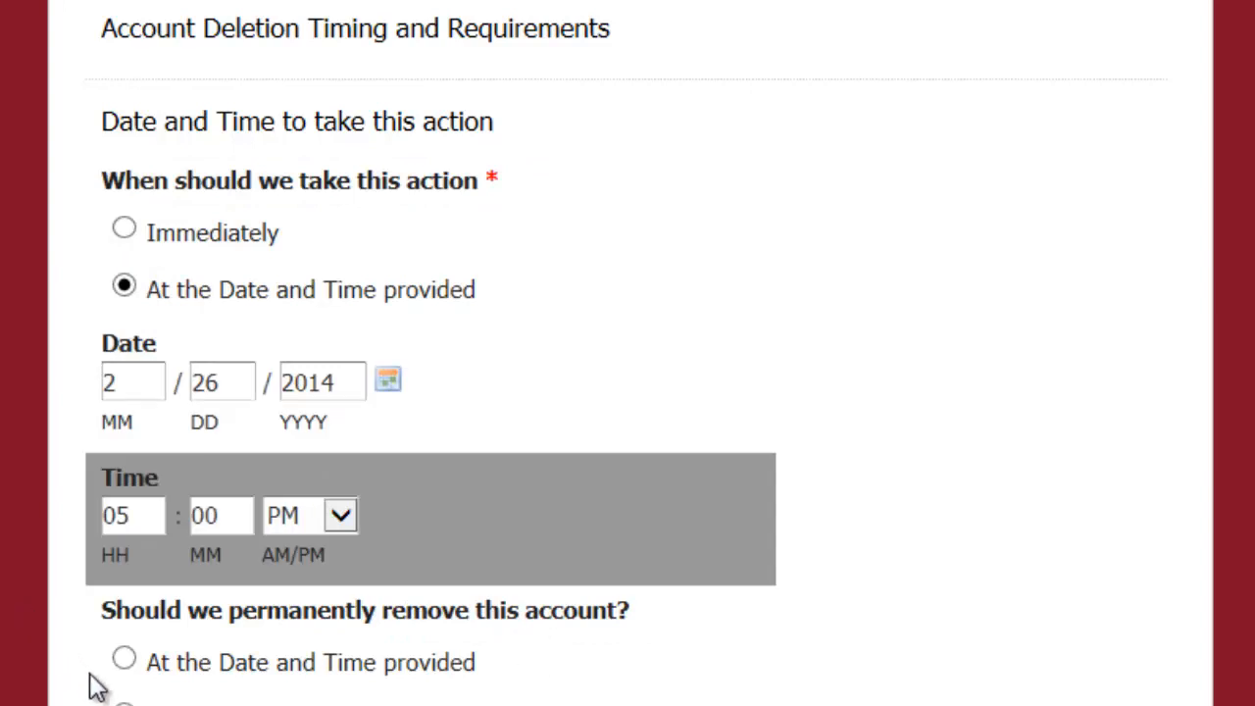
pyautogui.scroll(-3)
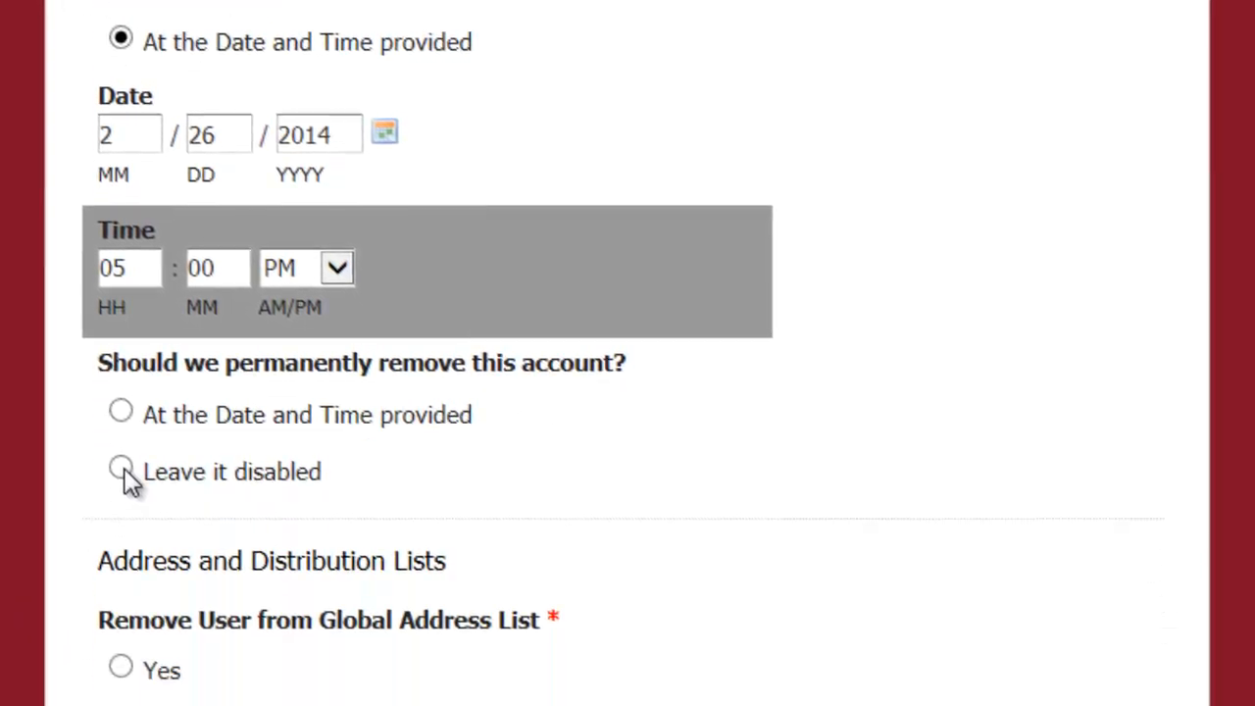
# - Set permanent removal for February 27, 2014 at 08:00 AM
pyautogui.click(121, 410)
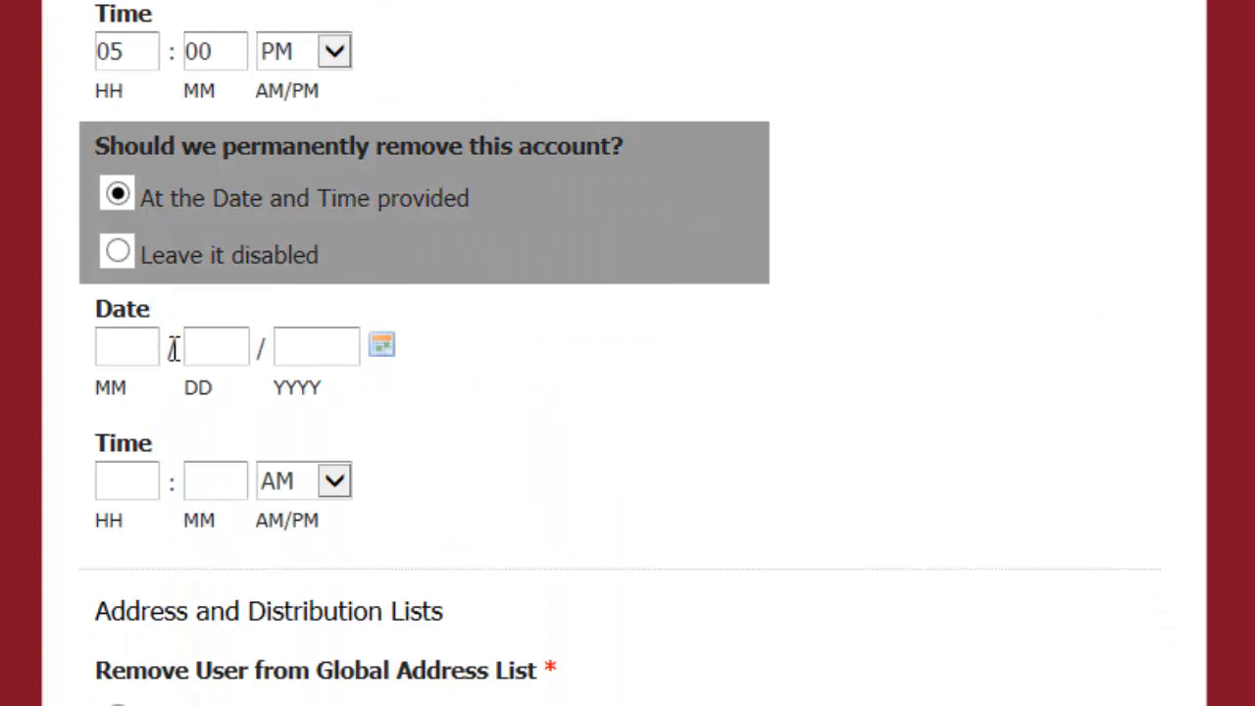
pyautogui.click(382, 345)
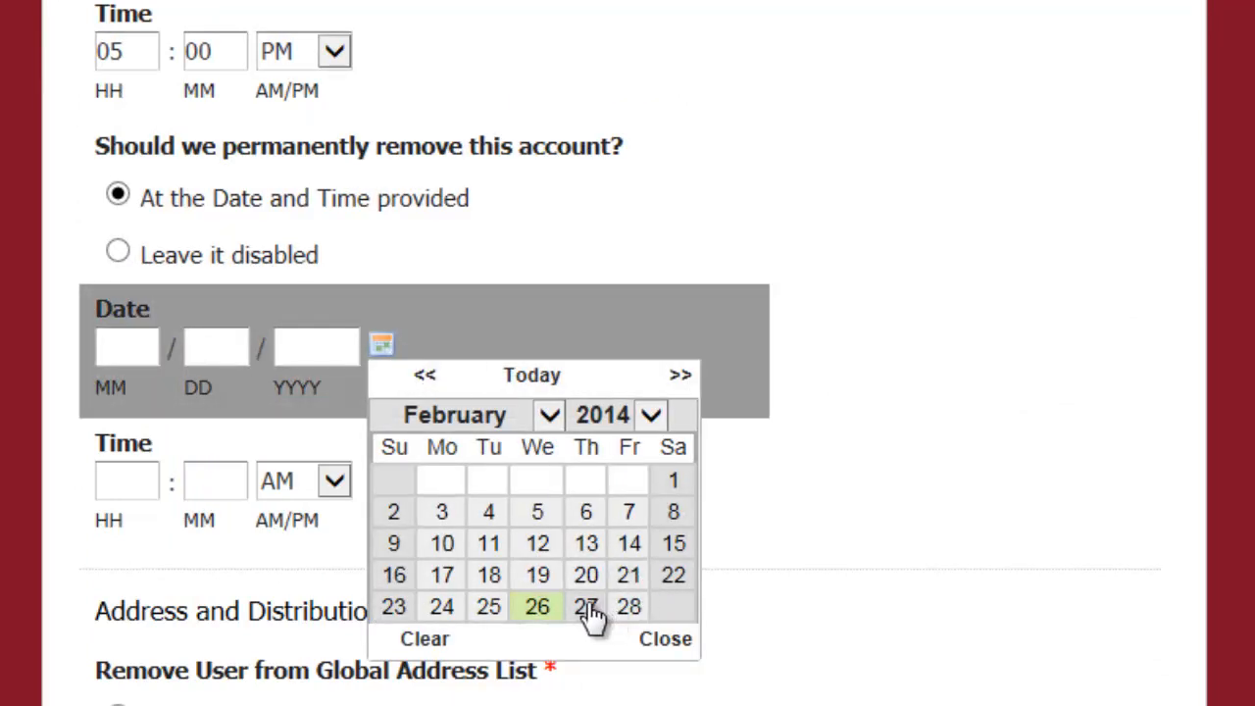
pyautogui.click(586, 606)
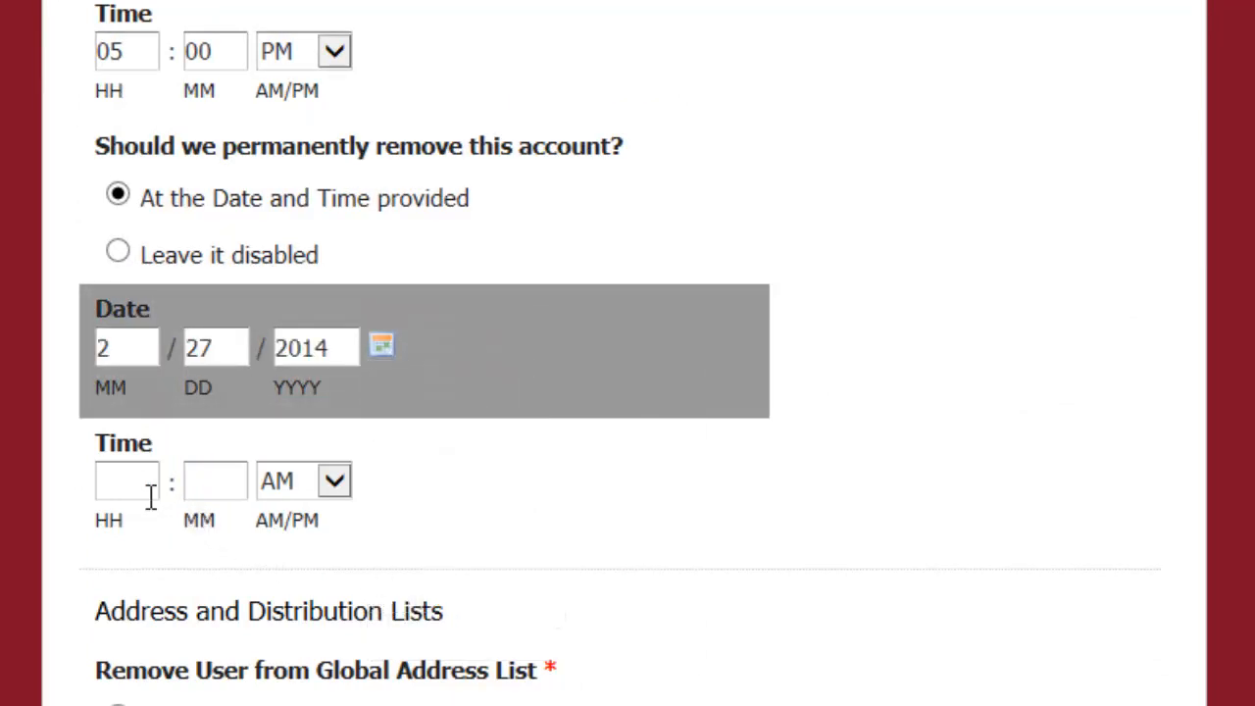
pyautogui.write('0')
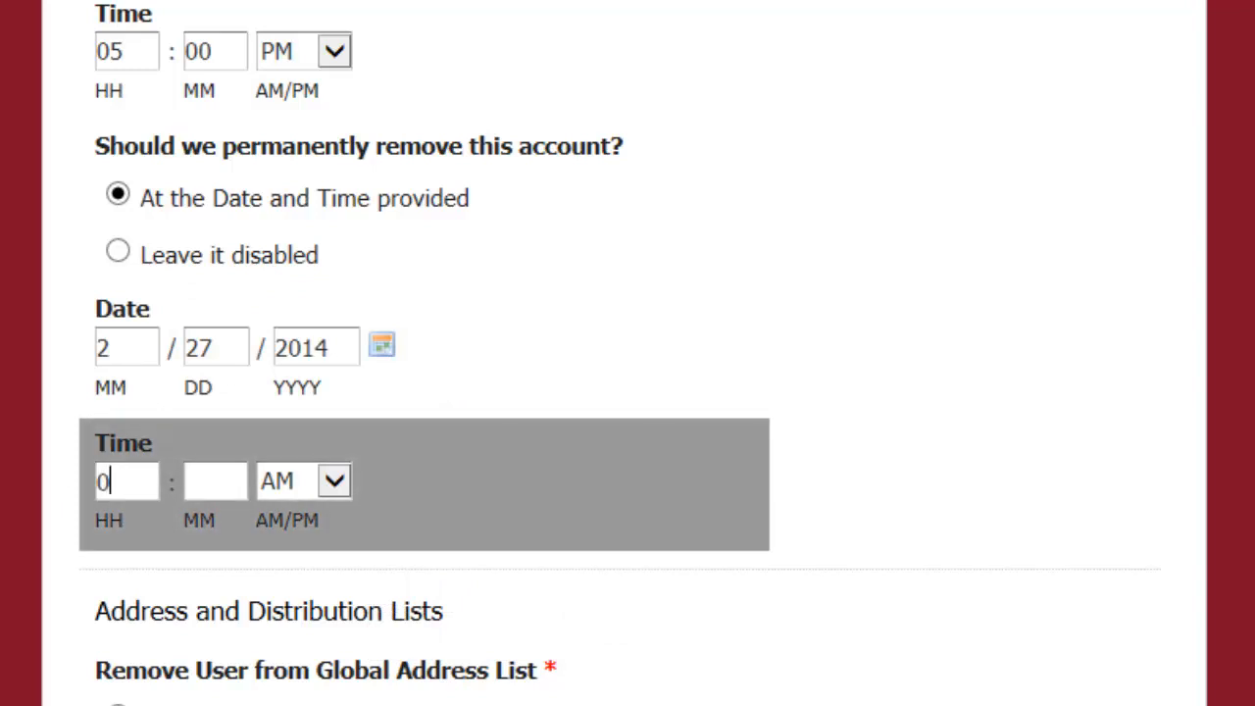
pyautogui.write('8')
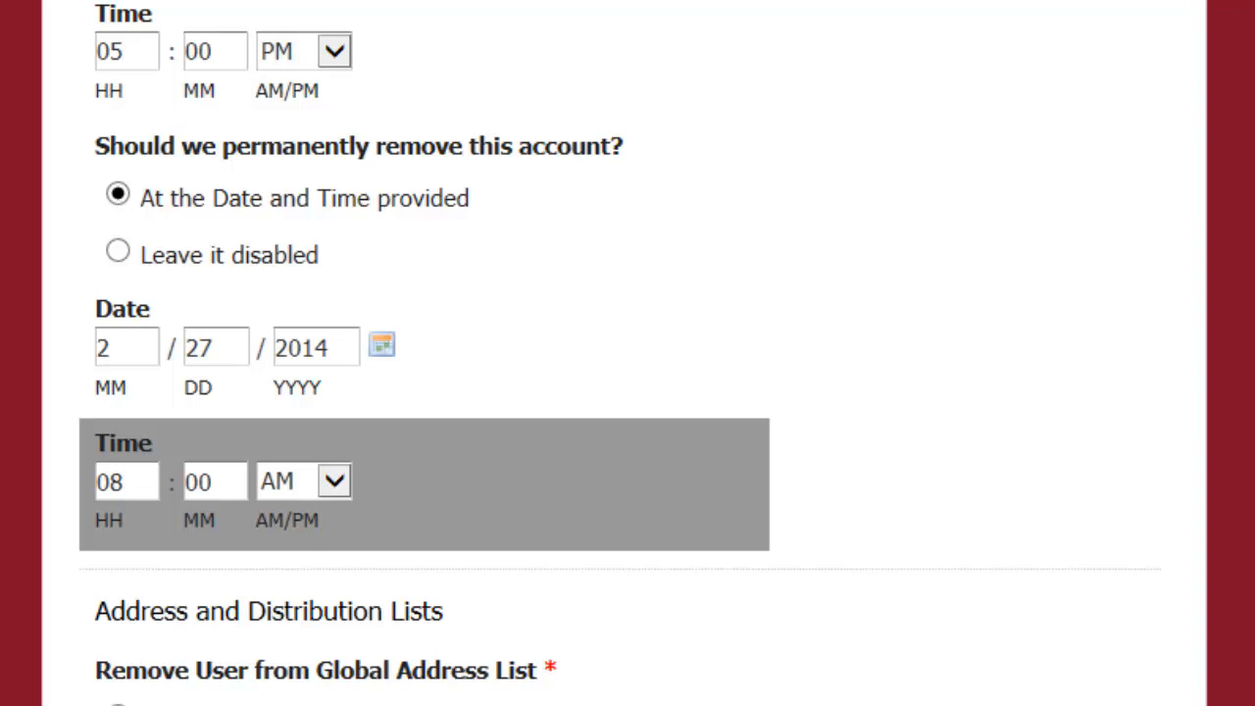
pyautogui.scroll(-3)
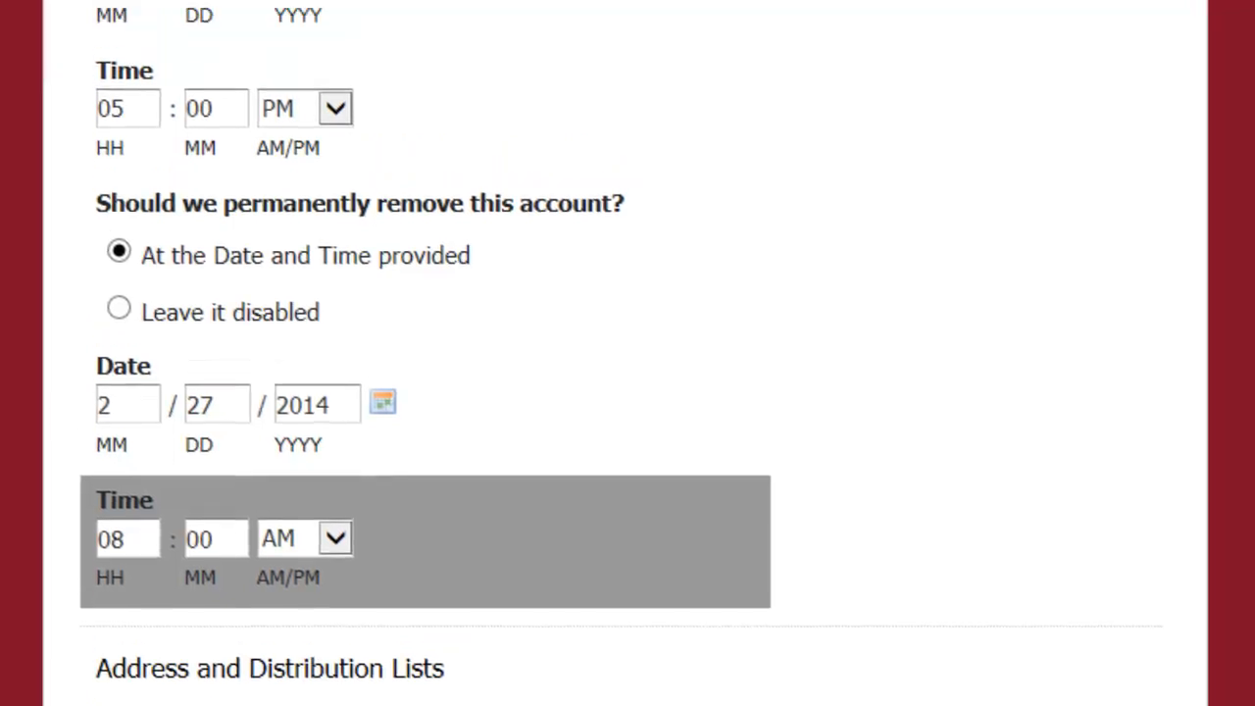
pyautogui.scroll(-3)
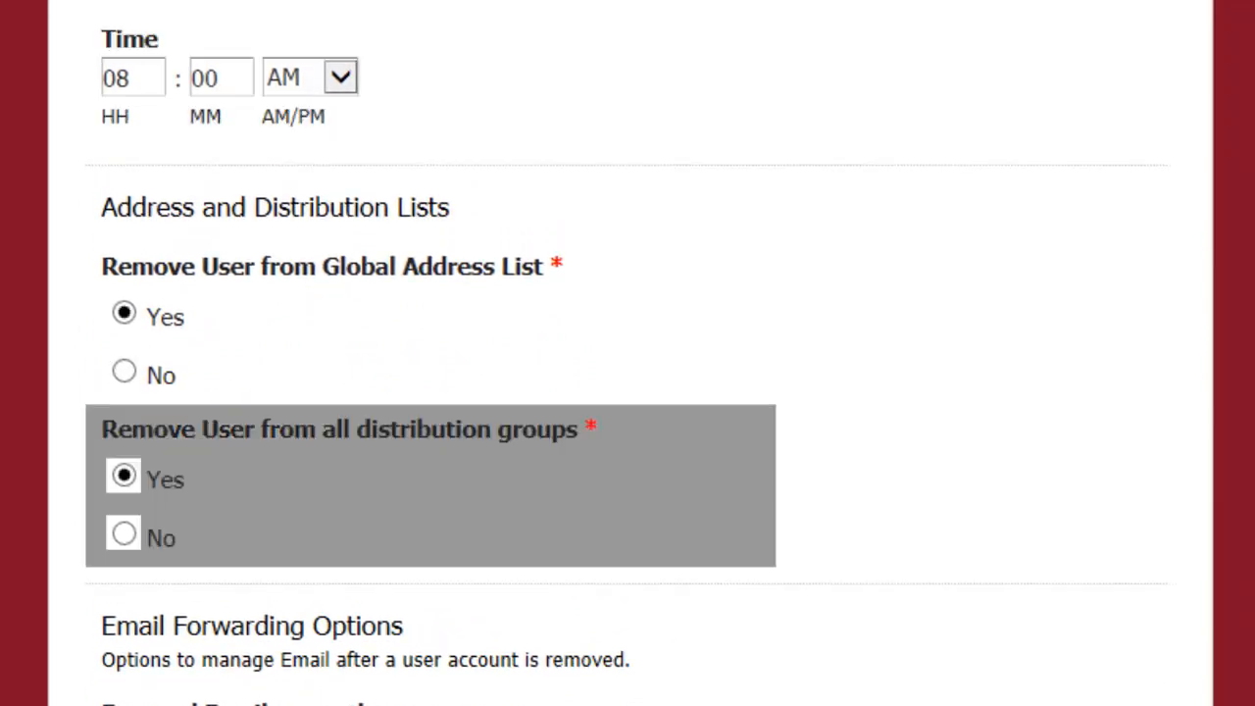
# - Set email forwarding to another account to No and reach the Submit button
pyautogui.scroll(-3)
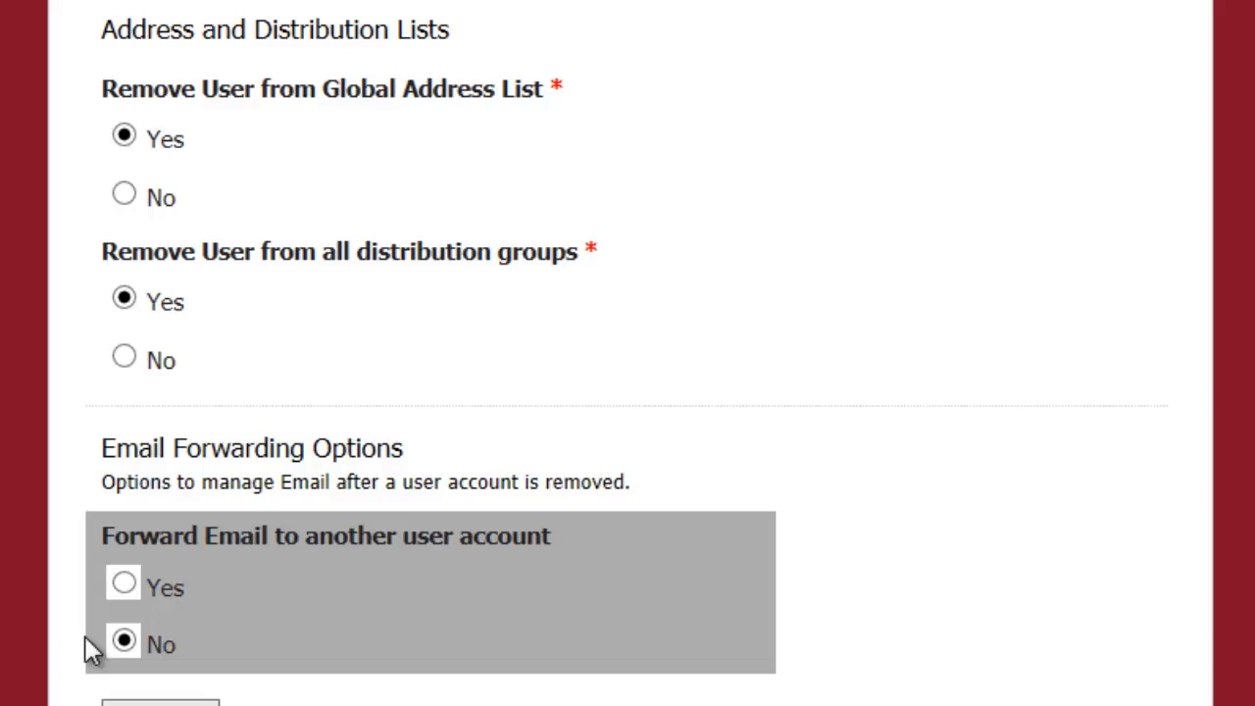
pyautogui.scroll(-3)
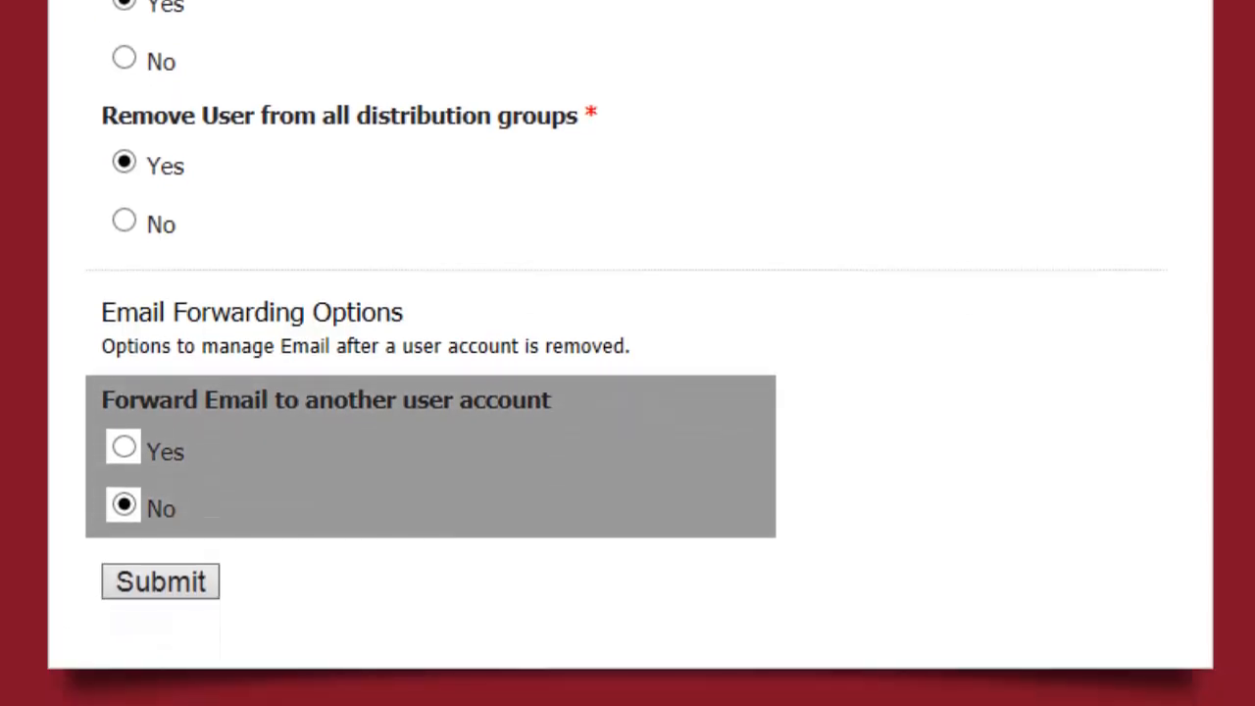
pyautogui.click(160, 580)
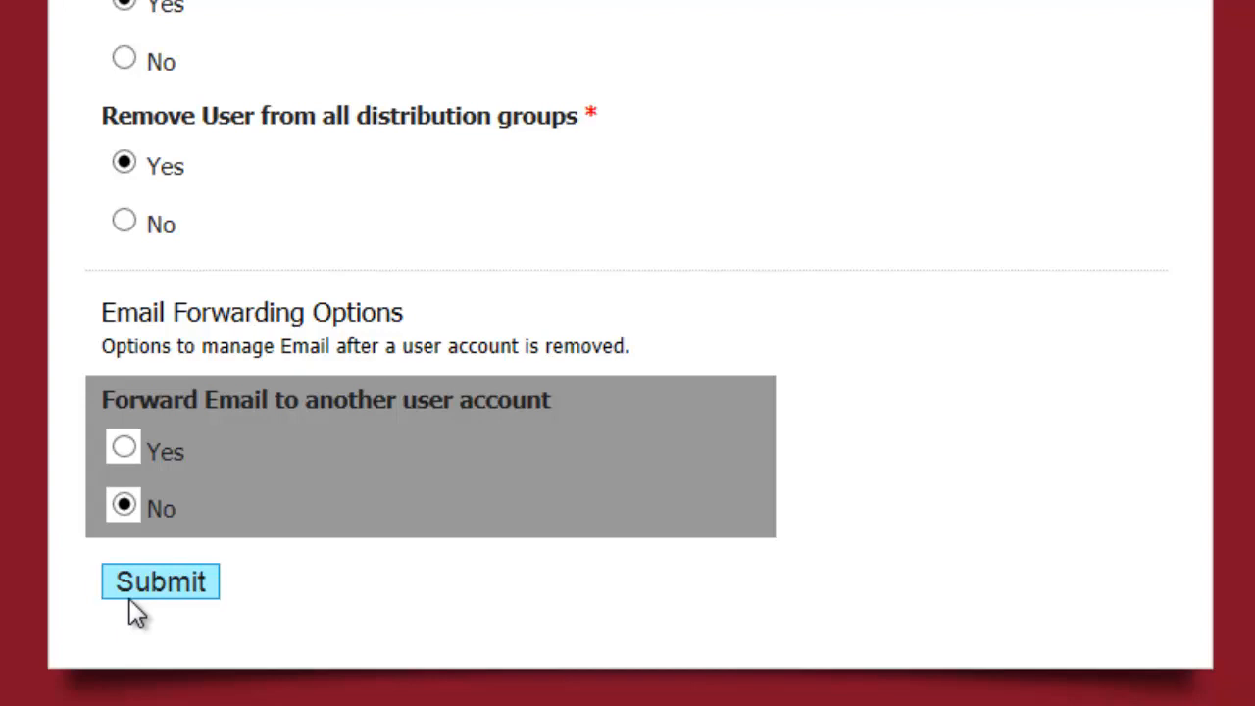
pyautogui.scroll(3)
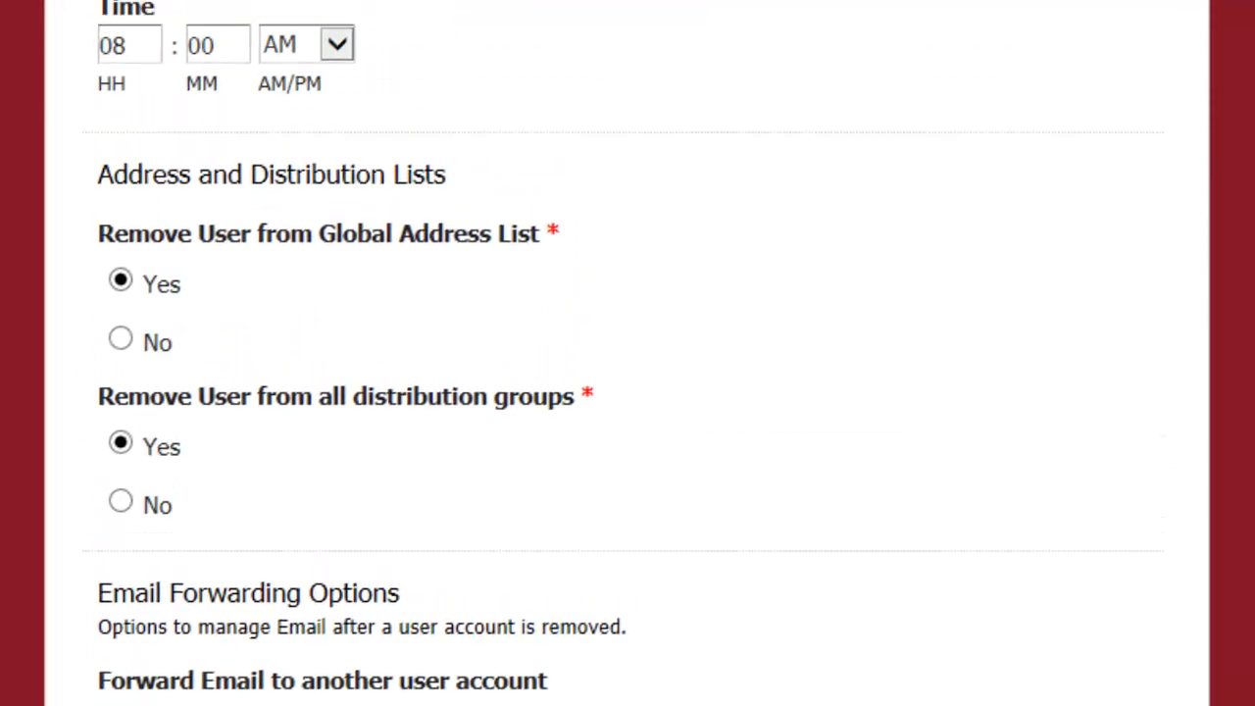